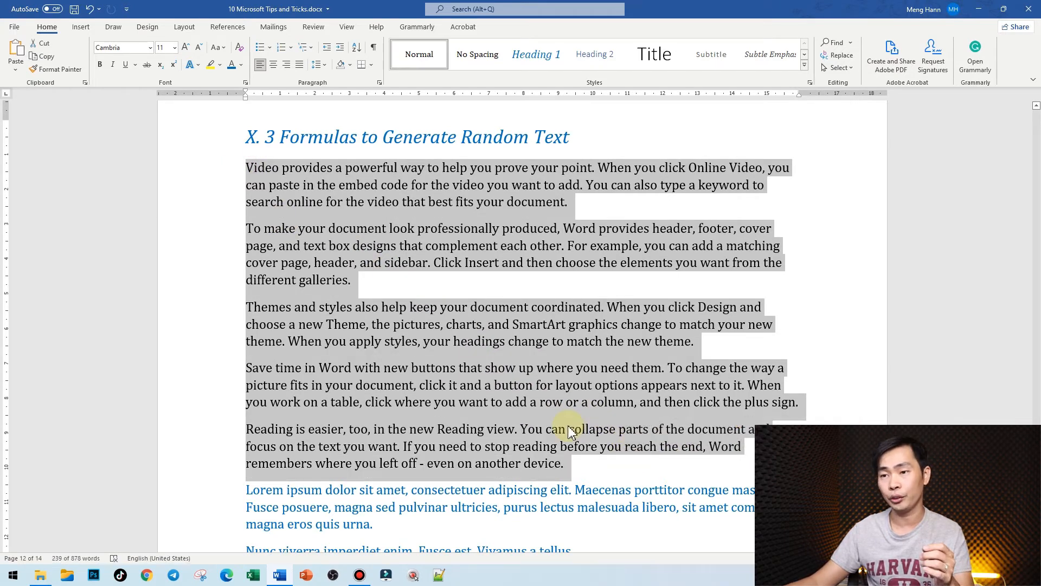
- Scroll down to the random-text section showing the three quick-brown-fox paragraphs
scroll("down", 3)
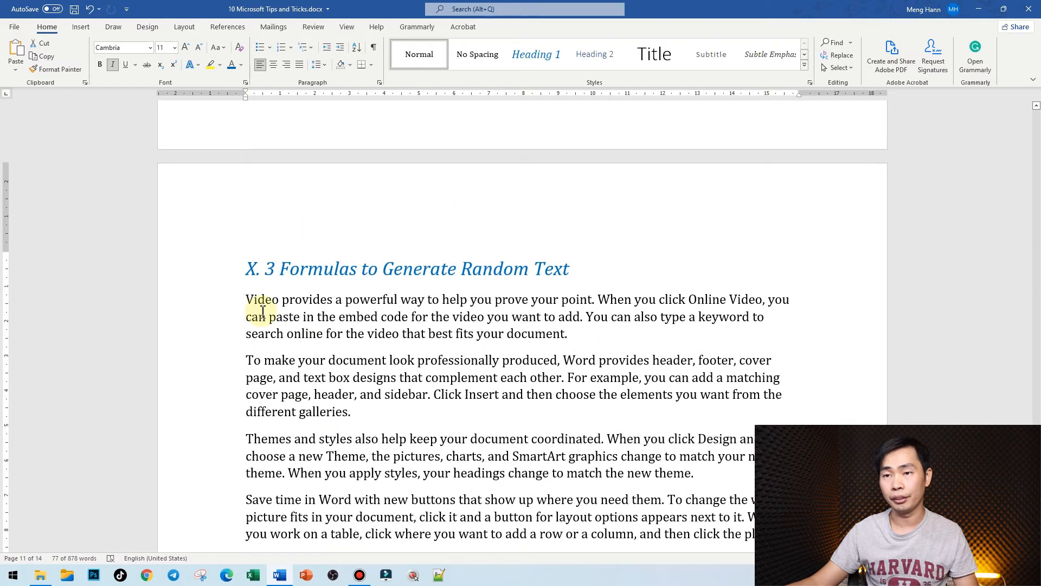
scroll("down", 3)
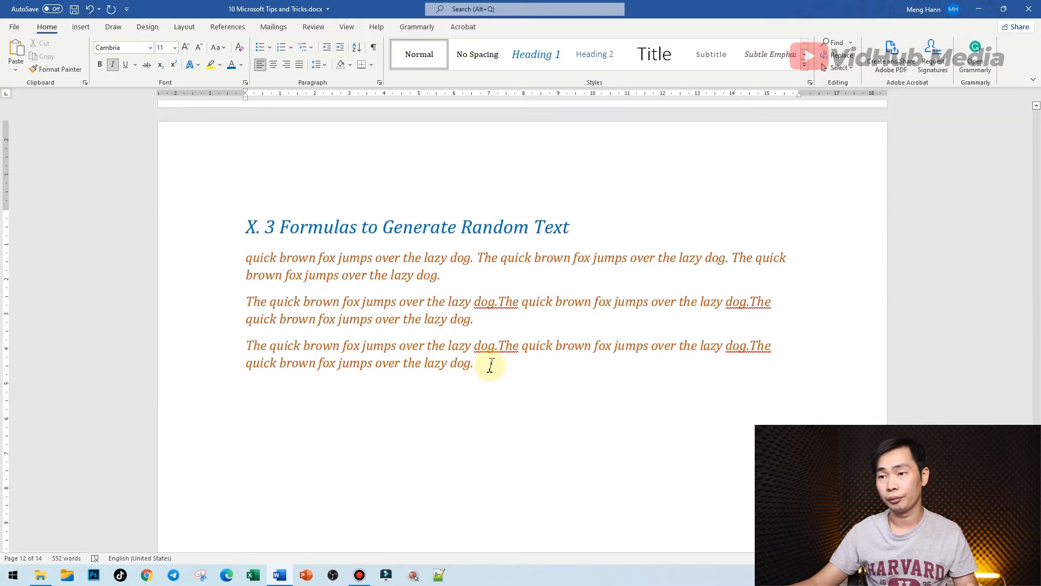
- Select the three quick-brown-fox paragraphs under the heading and delete them
left_click_drag(246, 258, 473, 364)
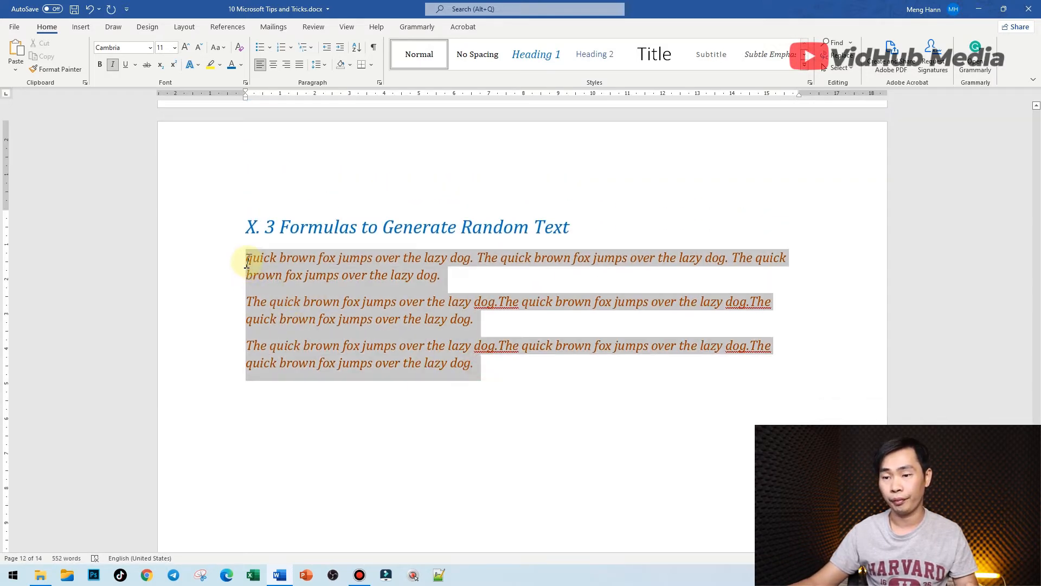
key("delete")
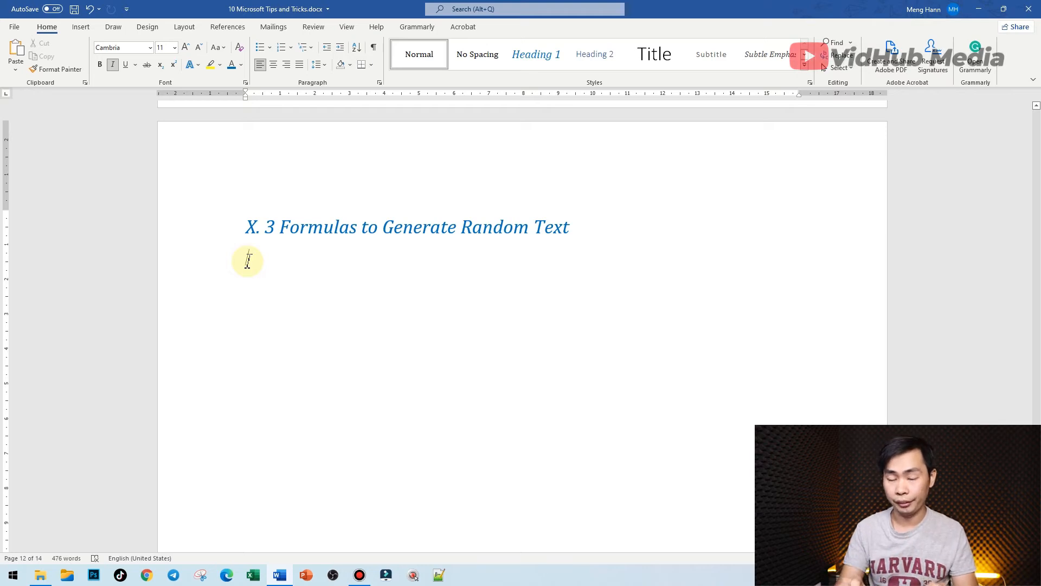
type("/")
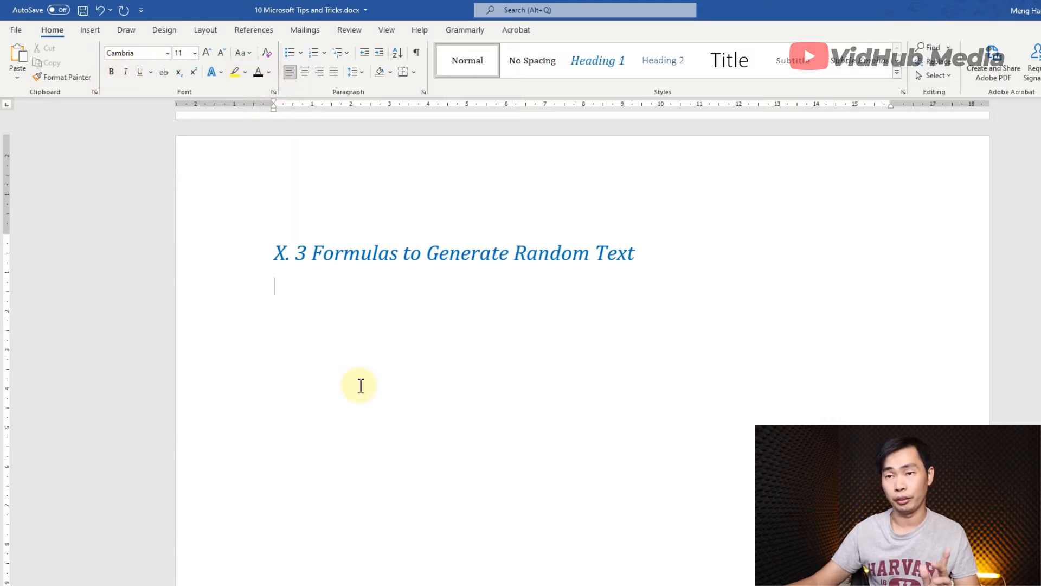
- Enter =rand() under the heading to generate five Word tip paragraphs
type("=rand(")
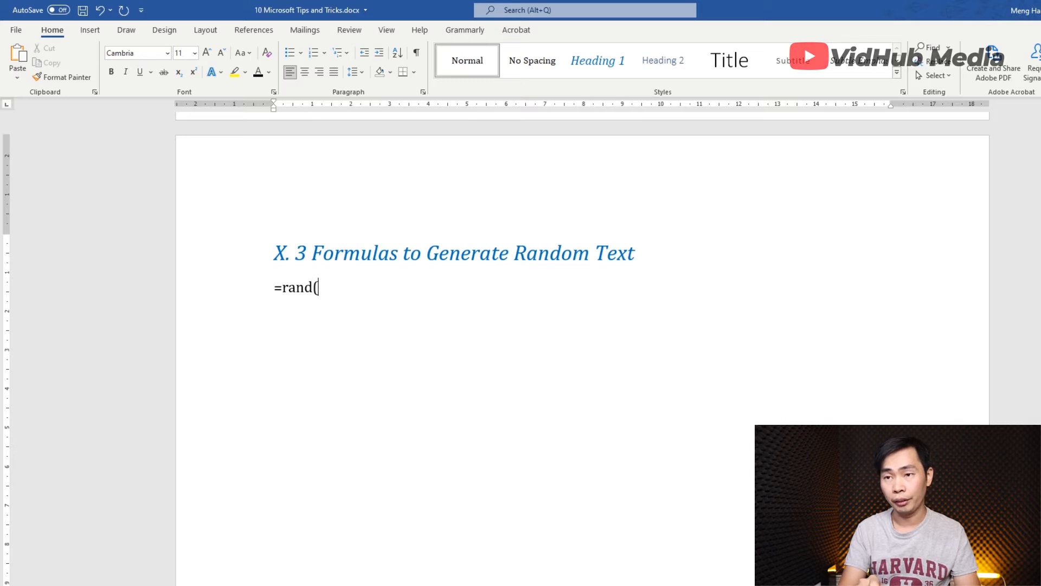
type(")")
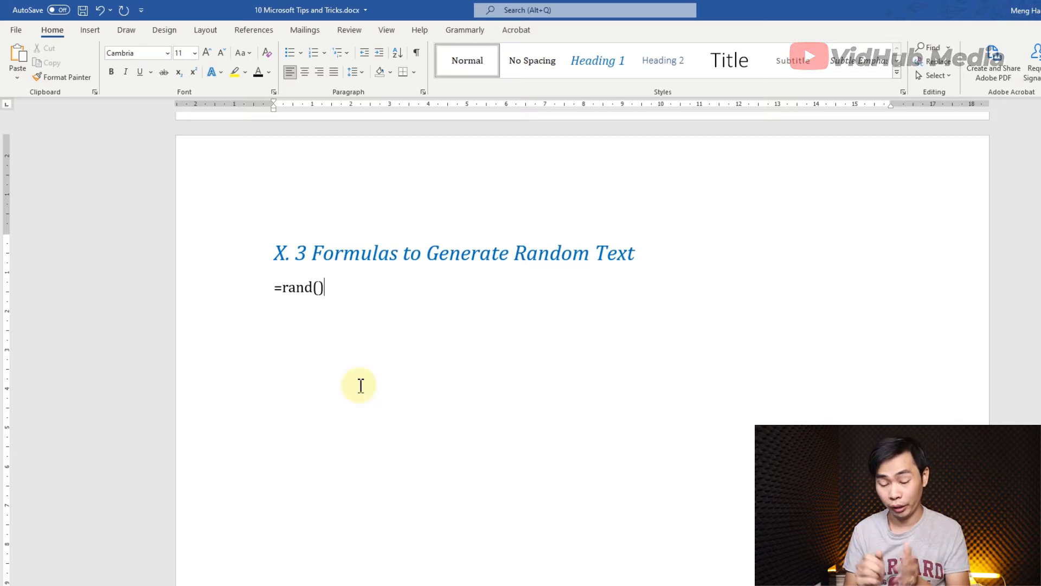
key("enter")
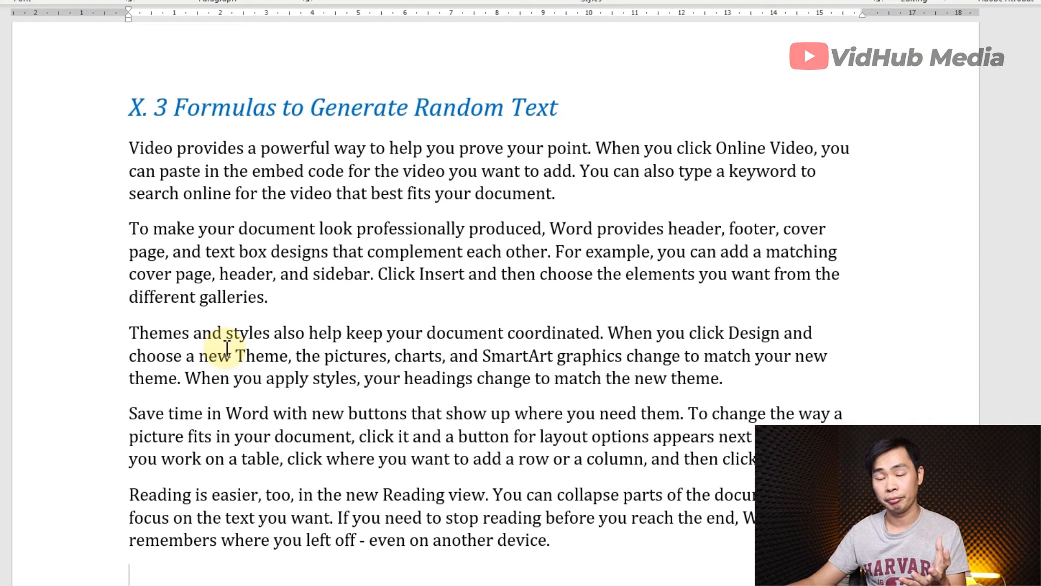
scroll("down", 3)
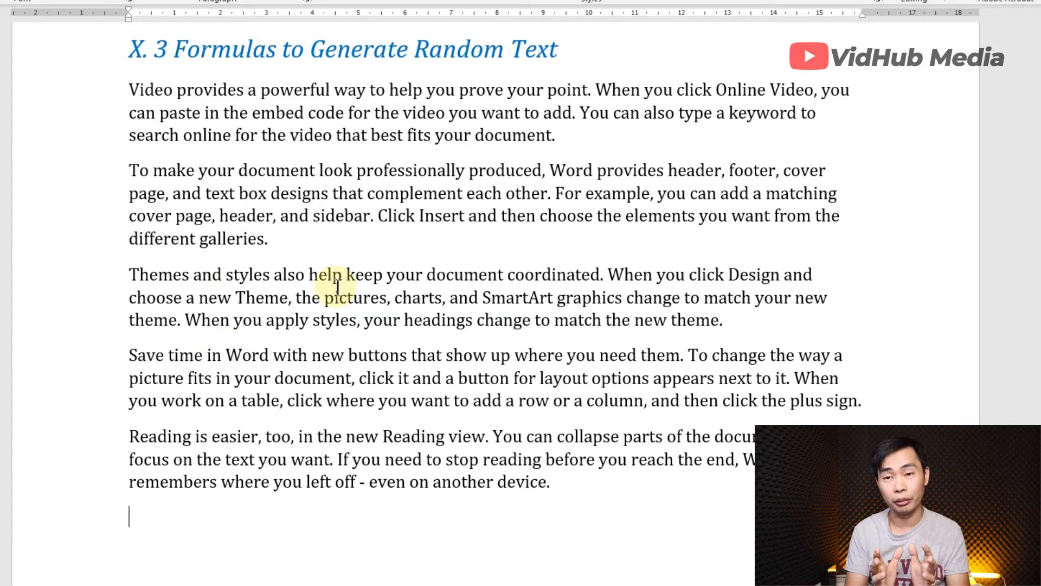
scroll("down", 3)
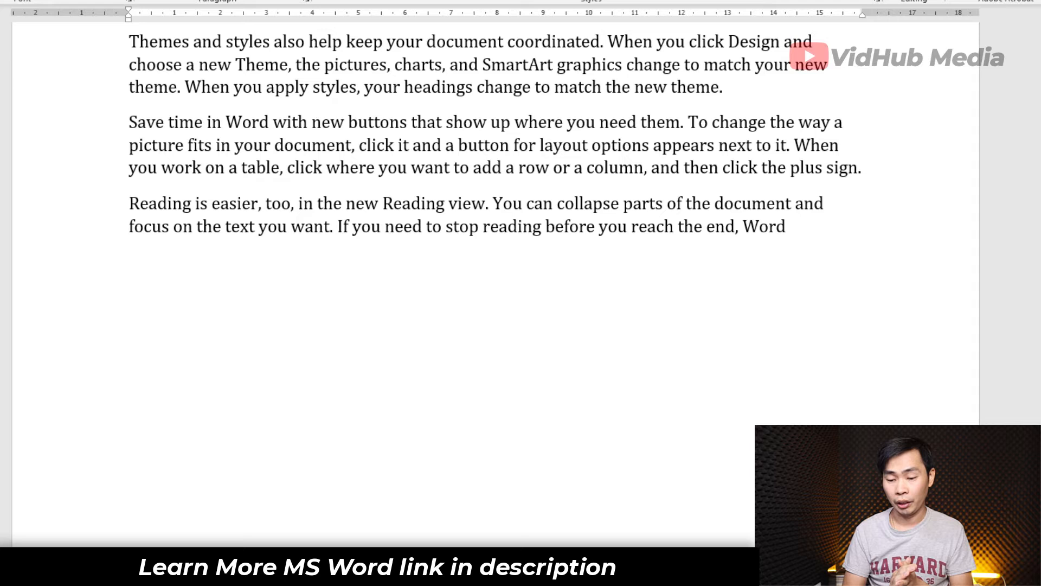
- Enter =rand(1,3) to add one three-sentence paragraph about online video
type("=t")
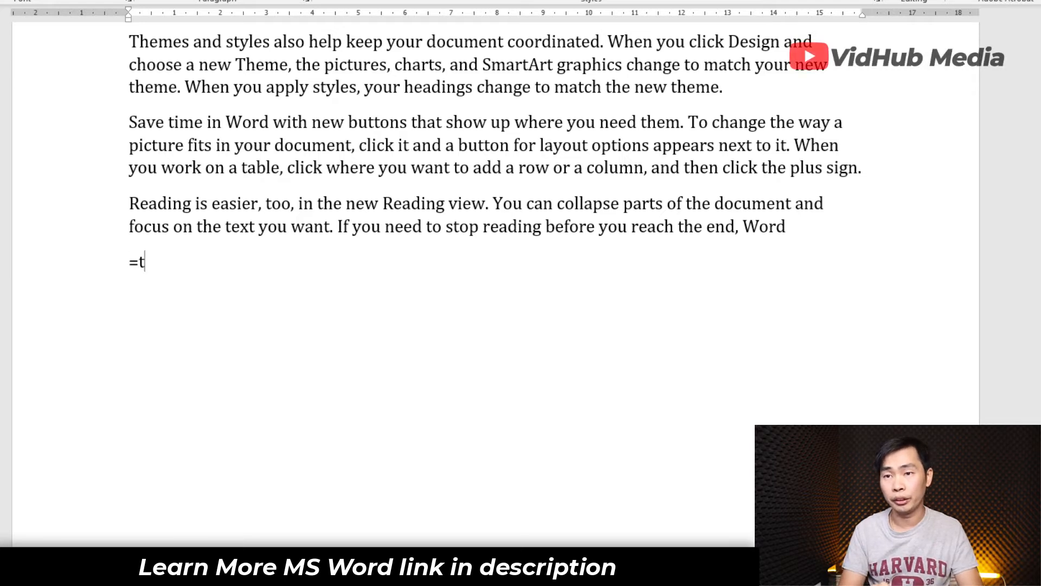
type("rand")
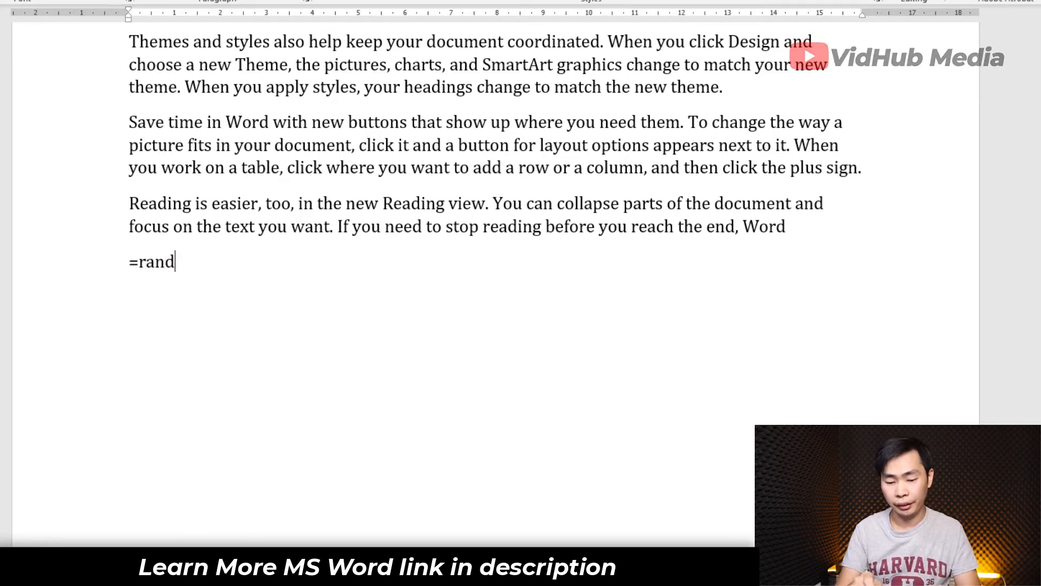
type("(")
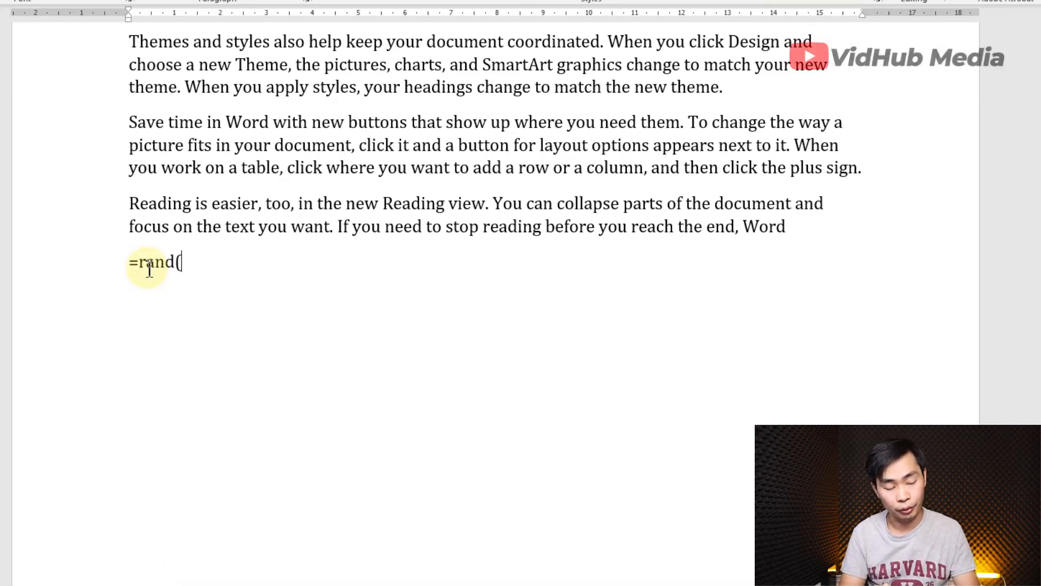
type("1")
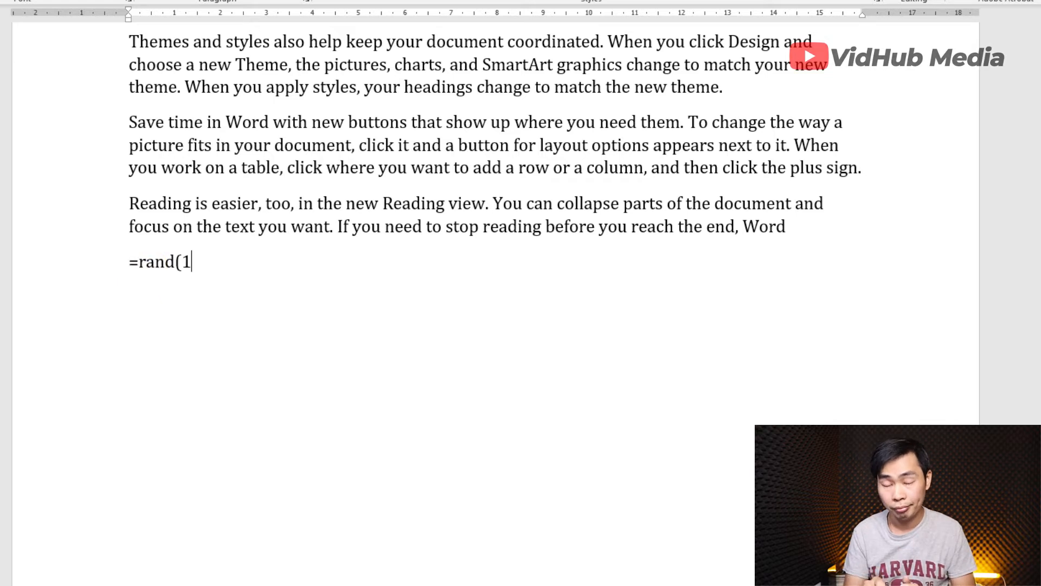
type(",")
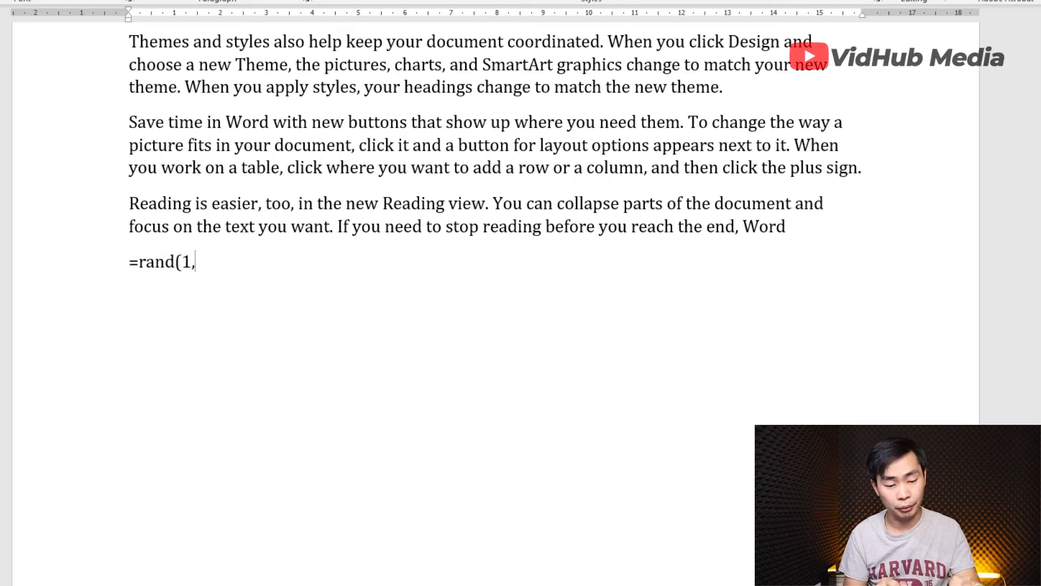
type("3")
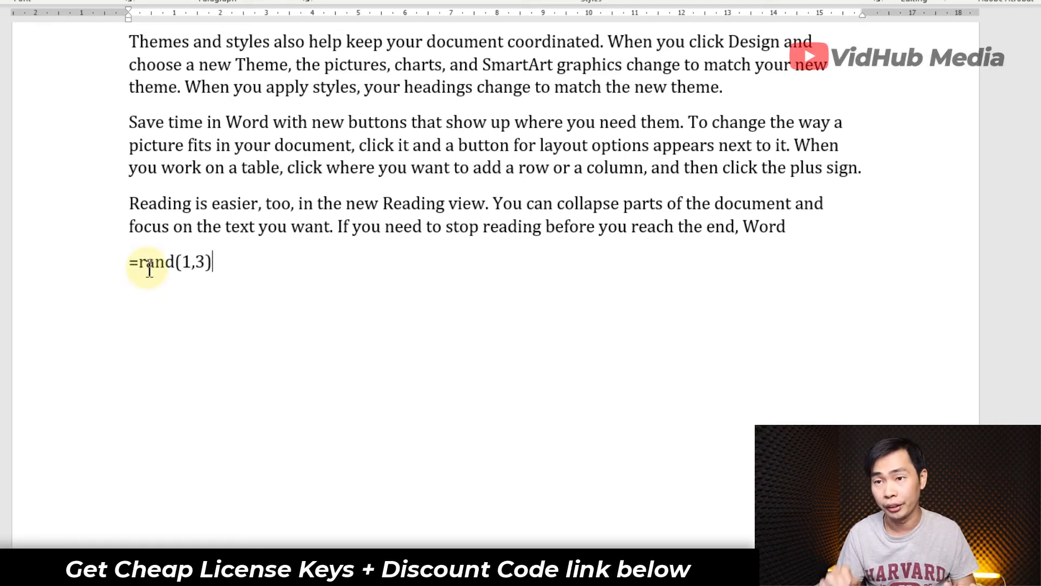
key("enter")
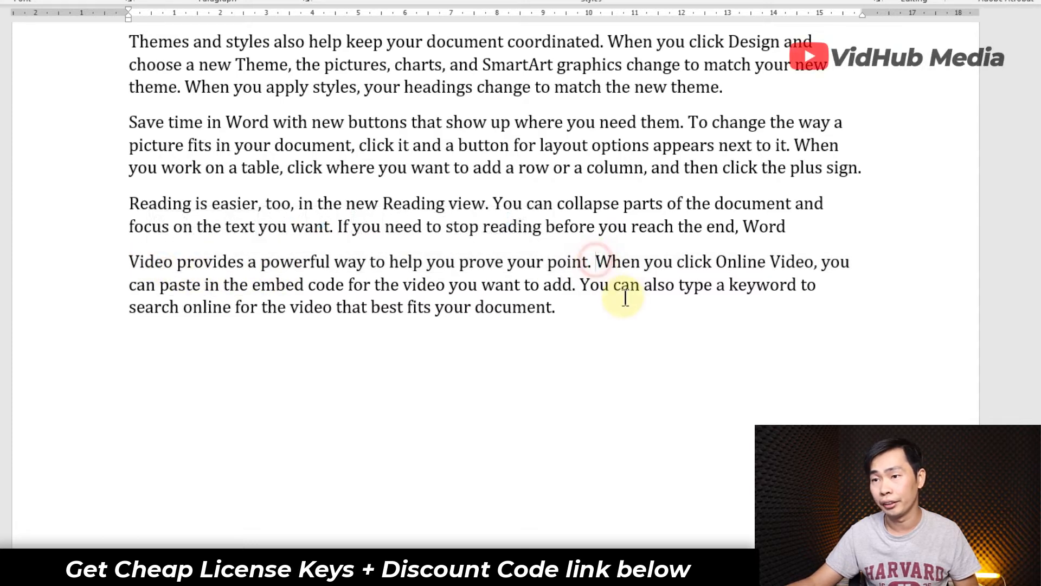
left_click_drag(595, 261, 575, 284)
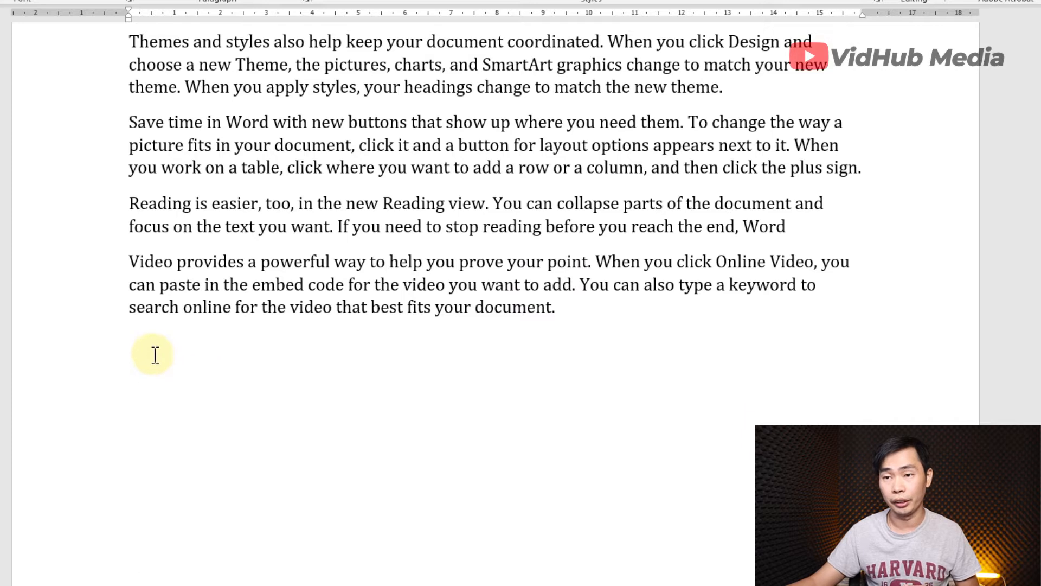
mouse_move(177, 385)
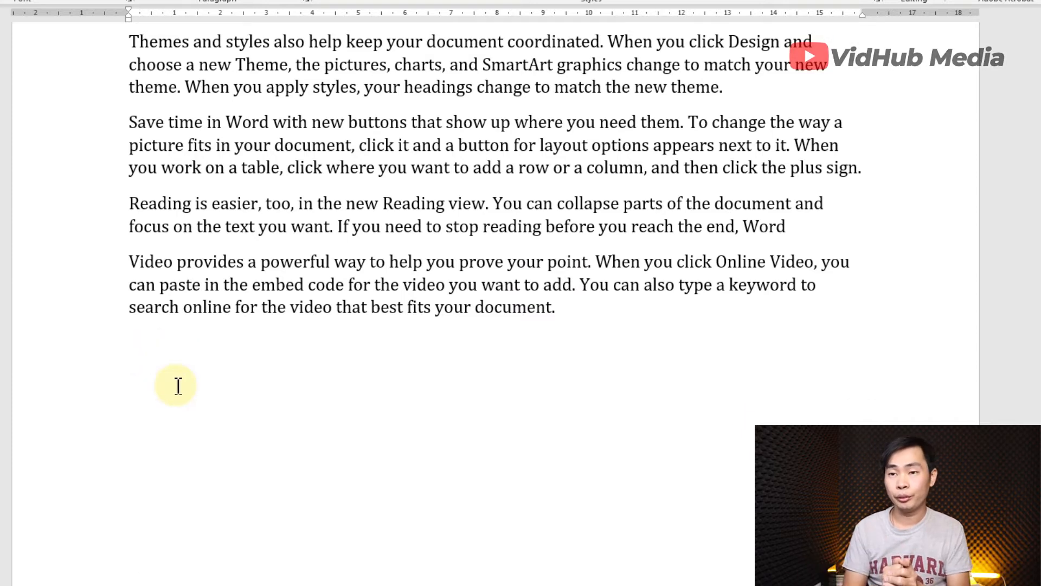
- Enter =rand.old() on the empty line to add three quick-brown-fox paragraphs
left_click(129, 342)
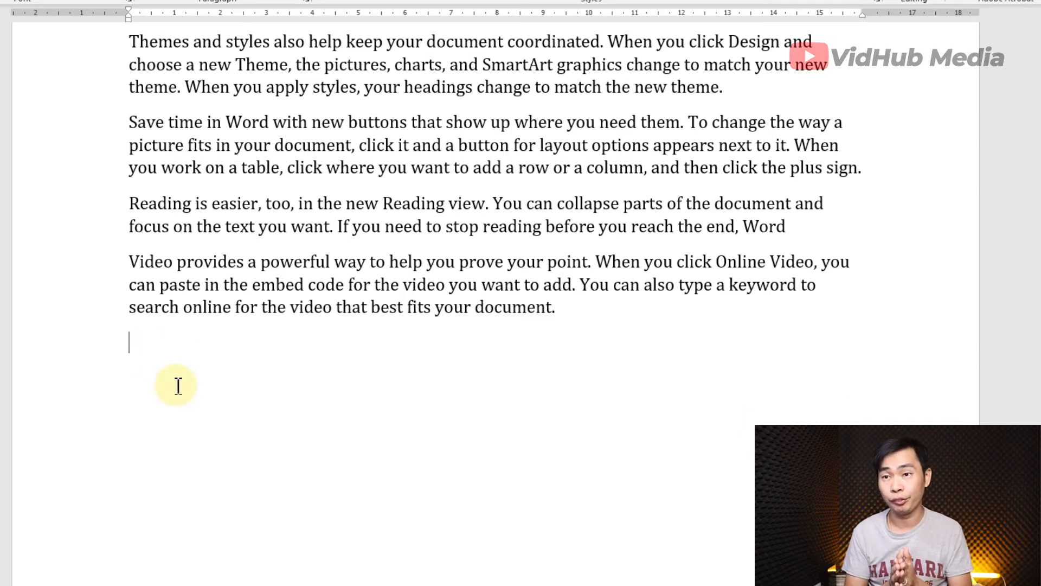
type("=")
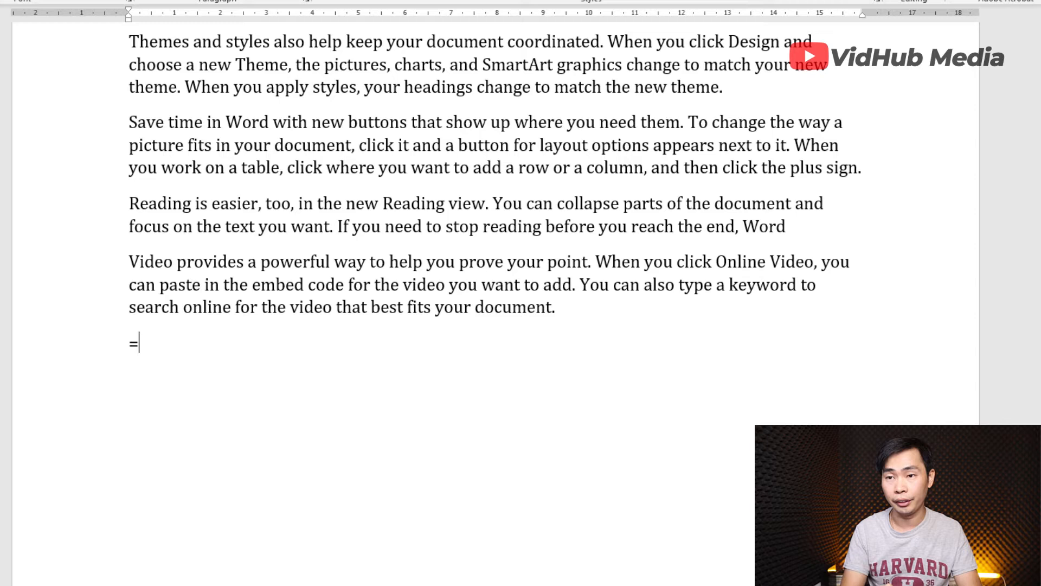
type("rand.")
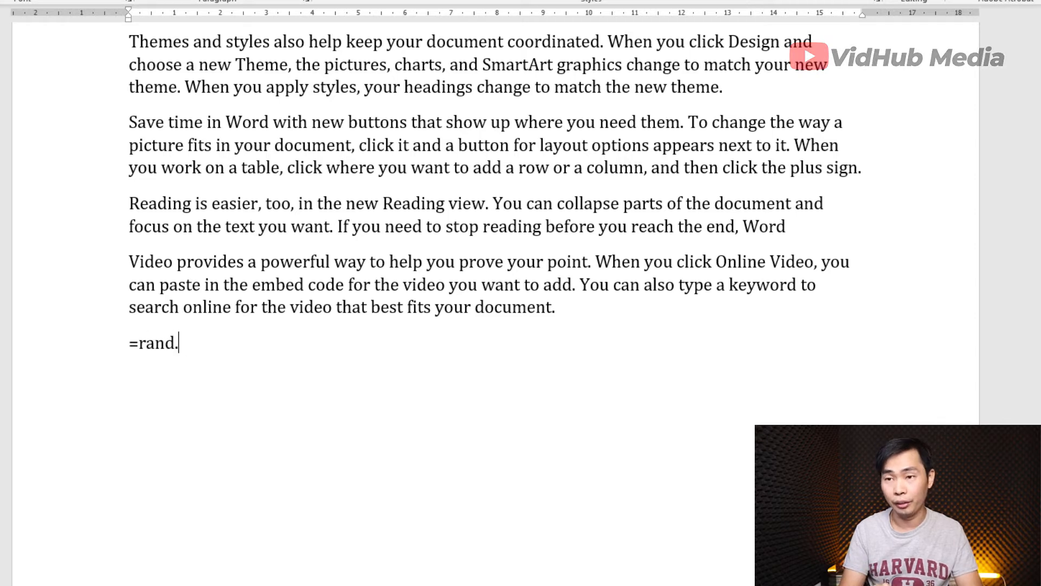
type("old()")
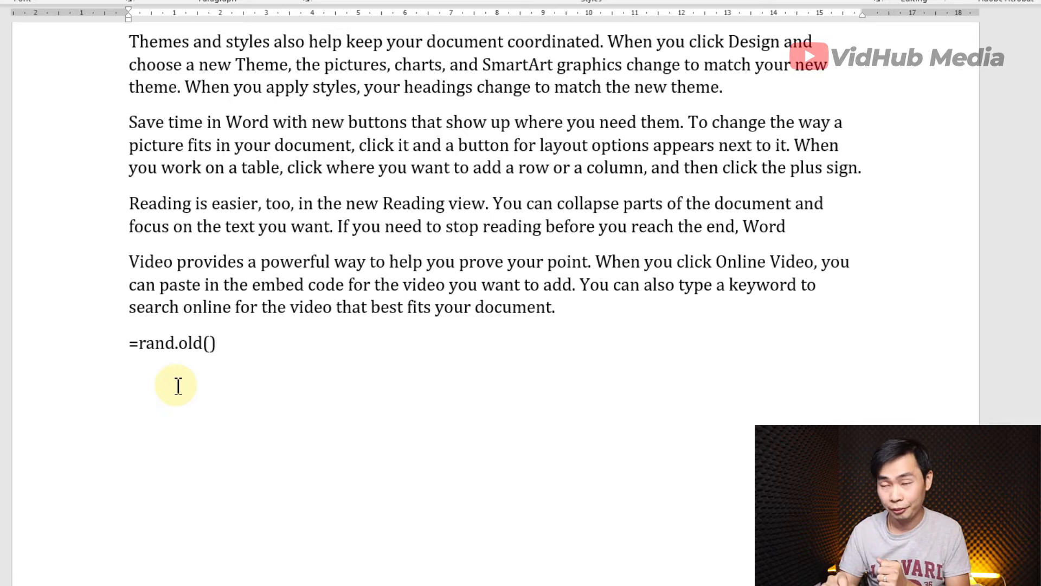
key("enter")
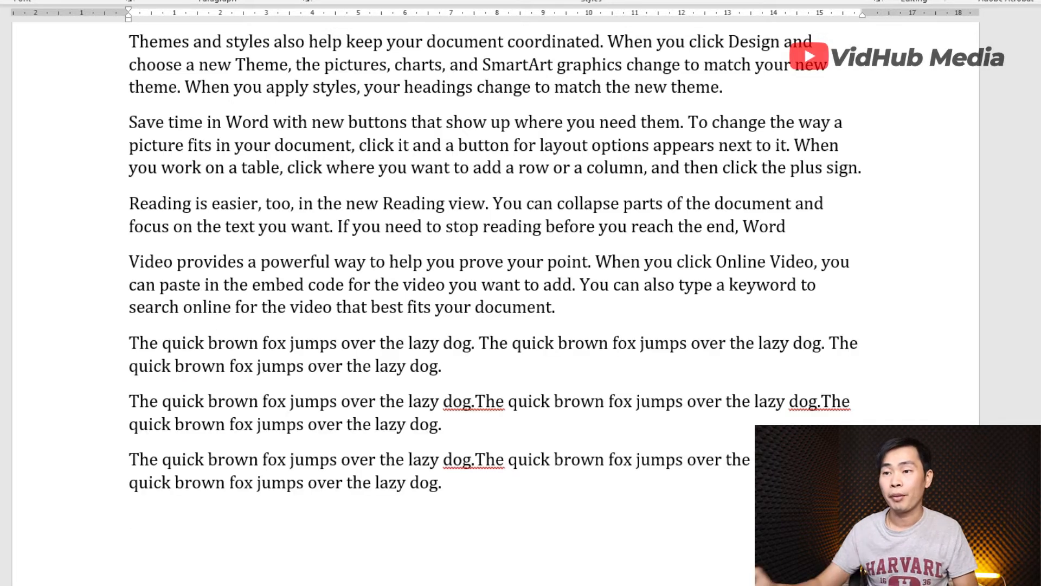
left_click_drag(179, 382, 441, 482)
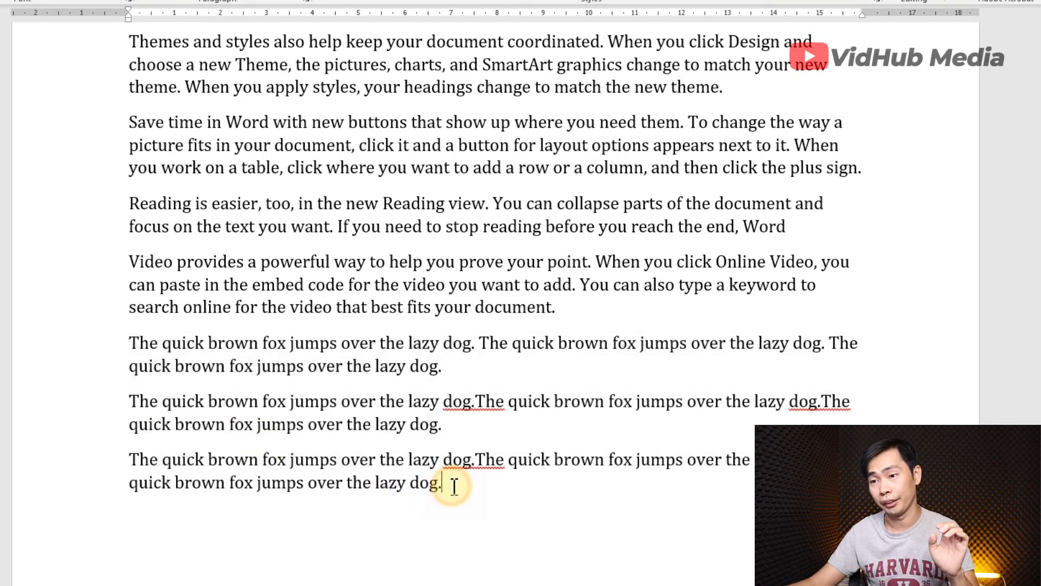
- Enter =lorem() below the fox text to generate five Lorem ipsum paragraphs
scroll("down", 3)
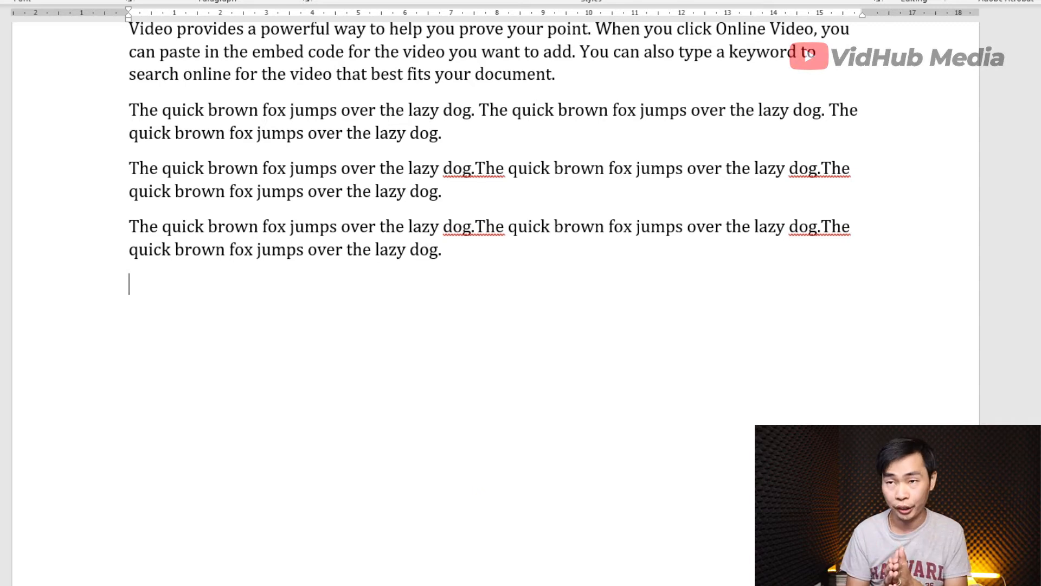
type("=")
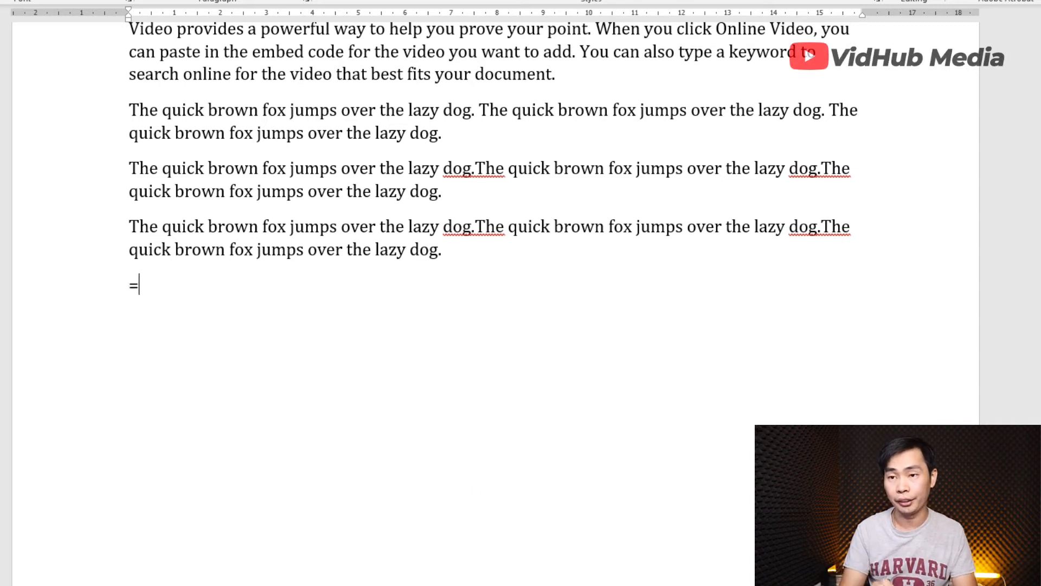
type("lorem")
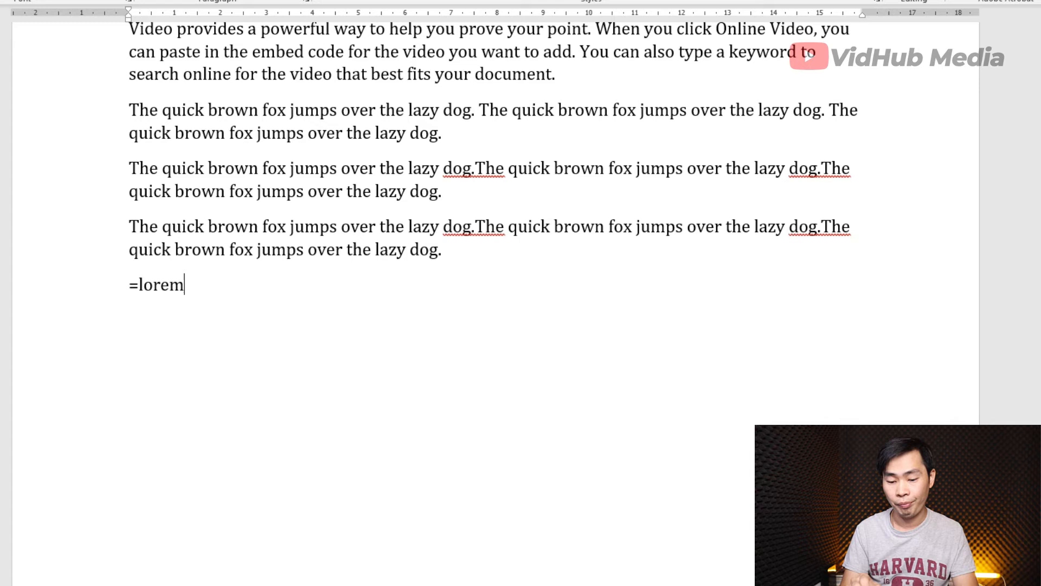
type("(")
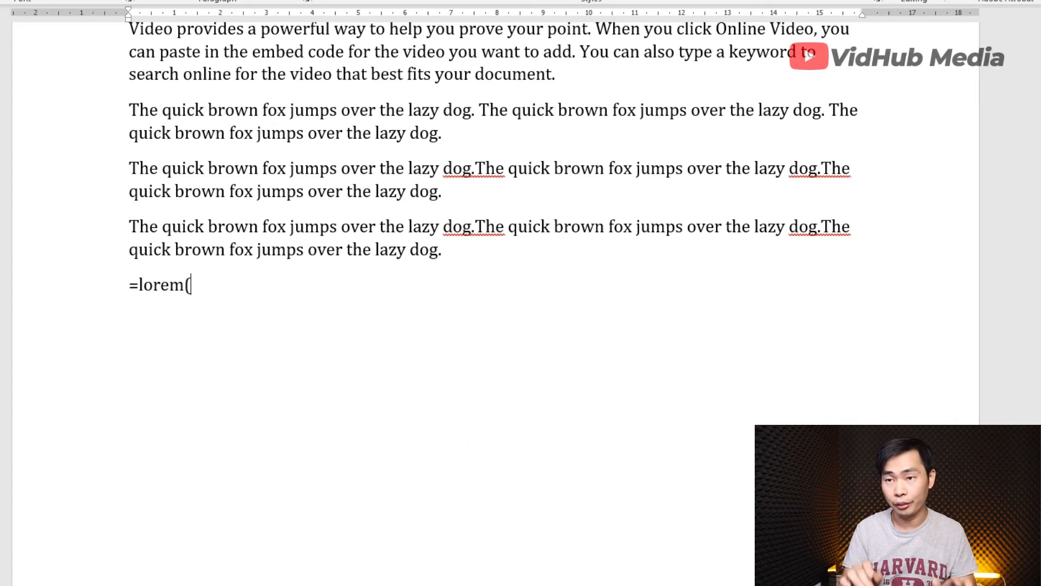
key("enter")
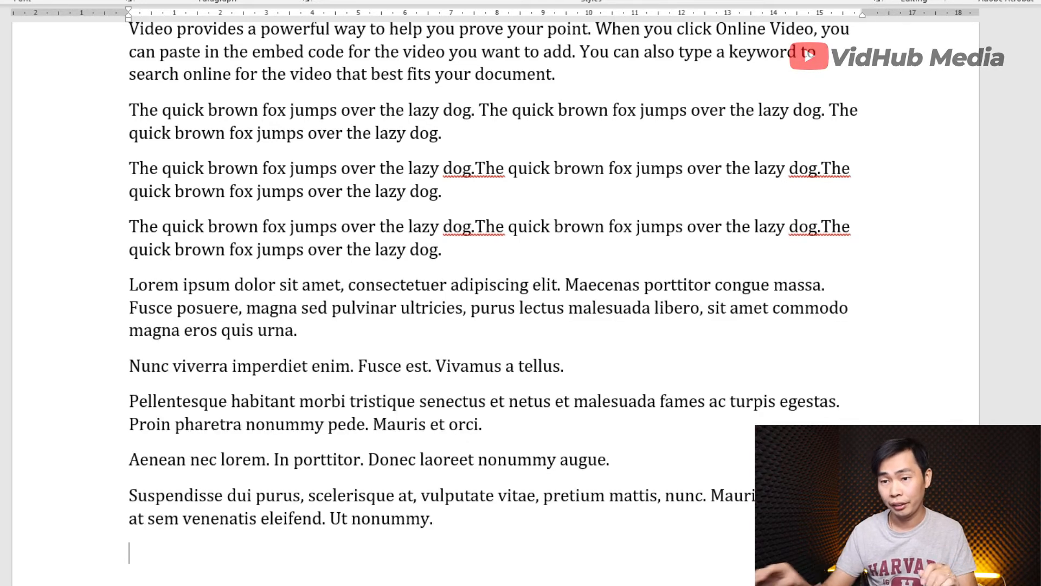
scroll("down", 3)
type("=")
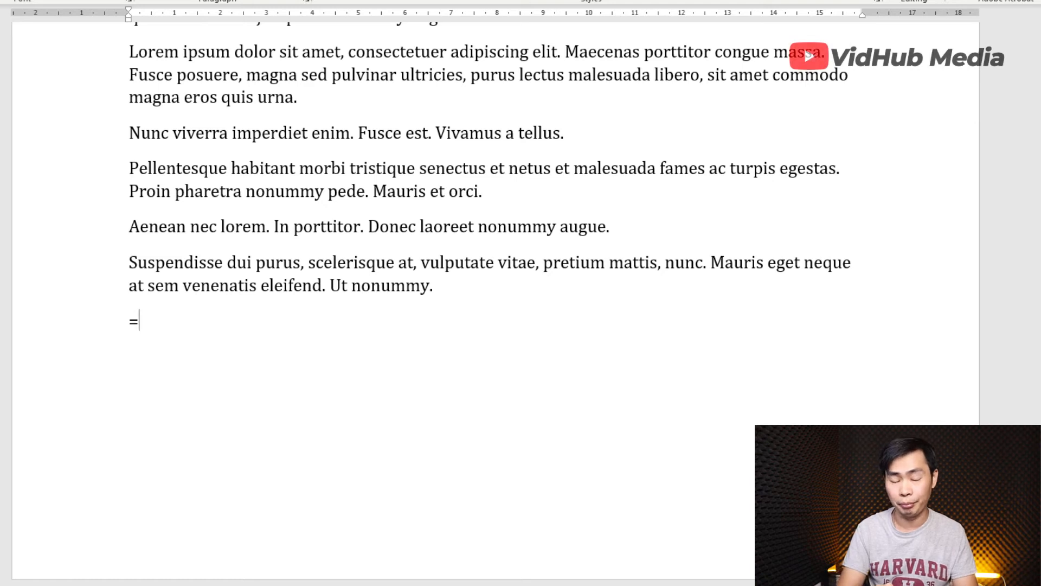
- Enter =lorem(2,2) to add two two-sentence Lorem ipsum paragraphs
type("l")
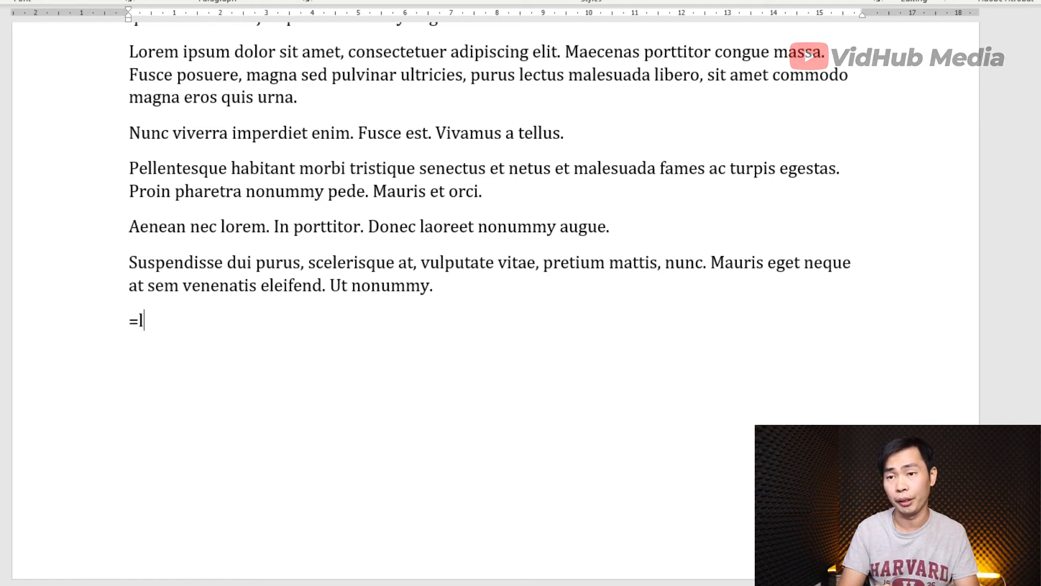
type("orem(")
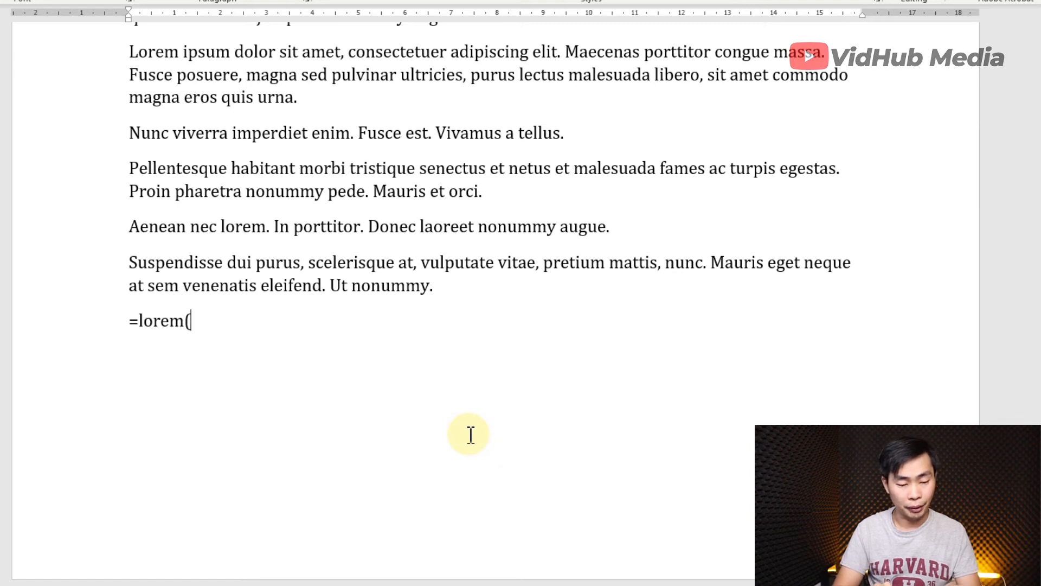
type("2")
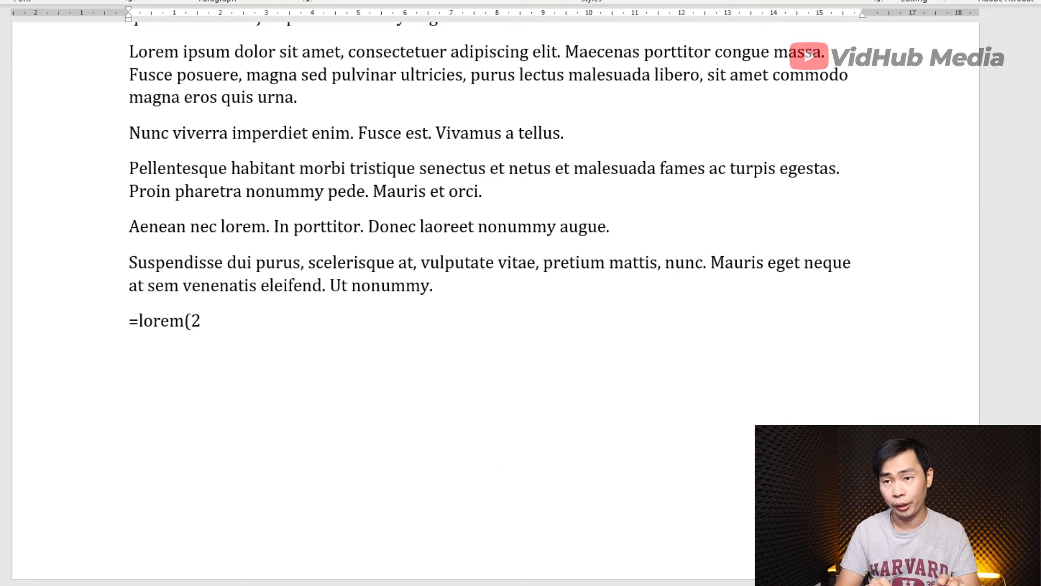
type(",")
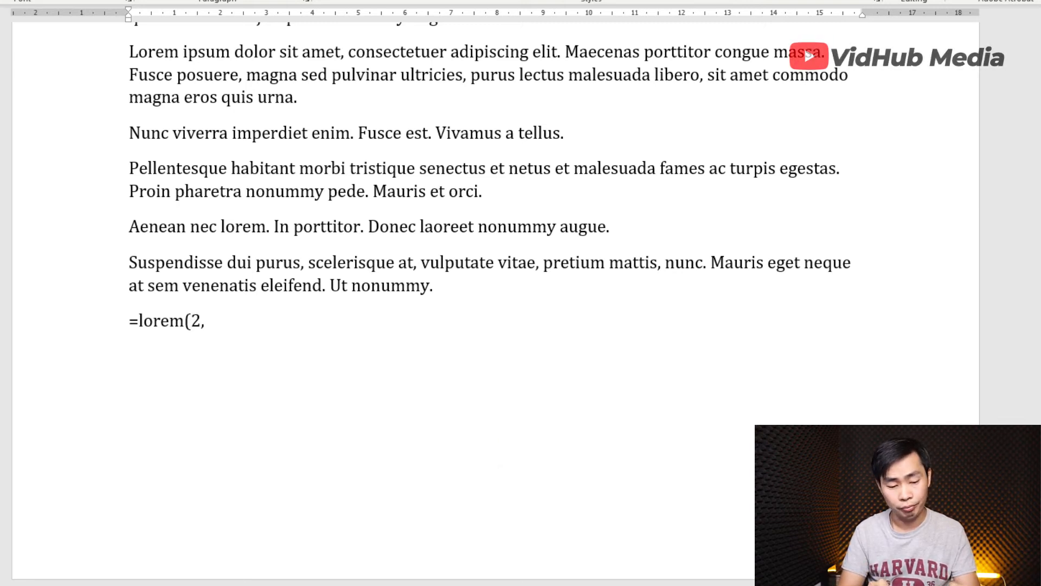
type("2)")
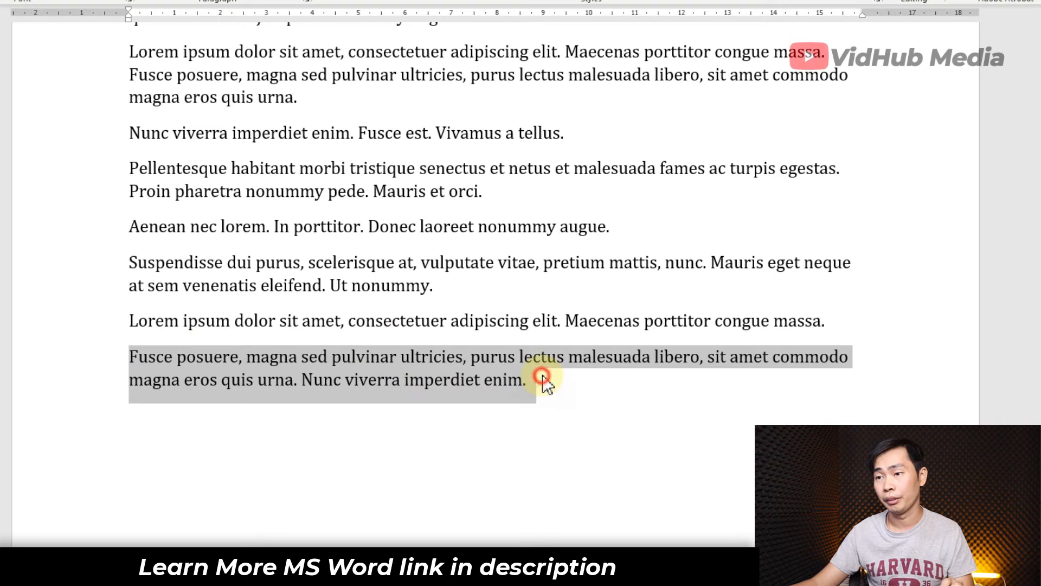
scroll("down", 3)
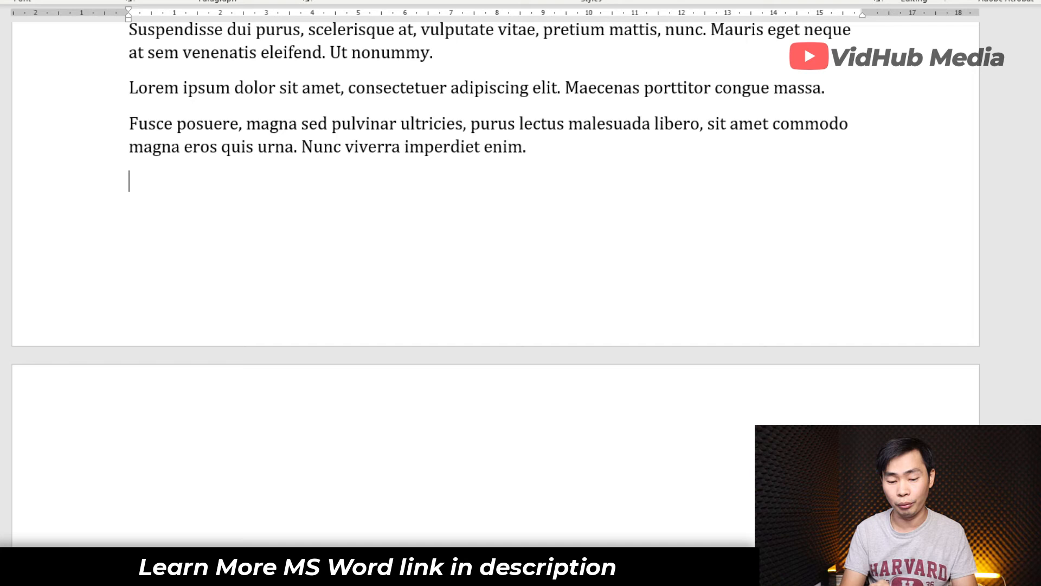
- Type the plain-text syntax line Rand(#P,#S), removing the stray equals sign
type("Rand(")
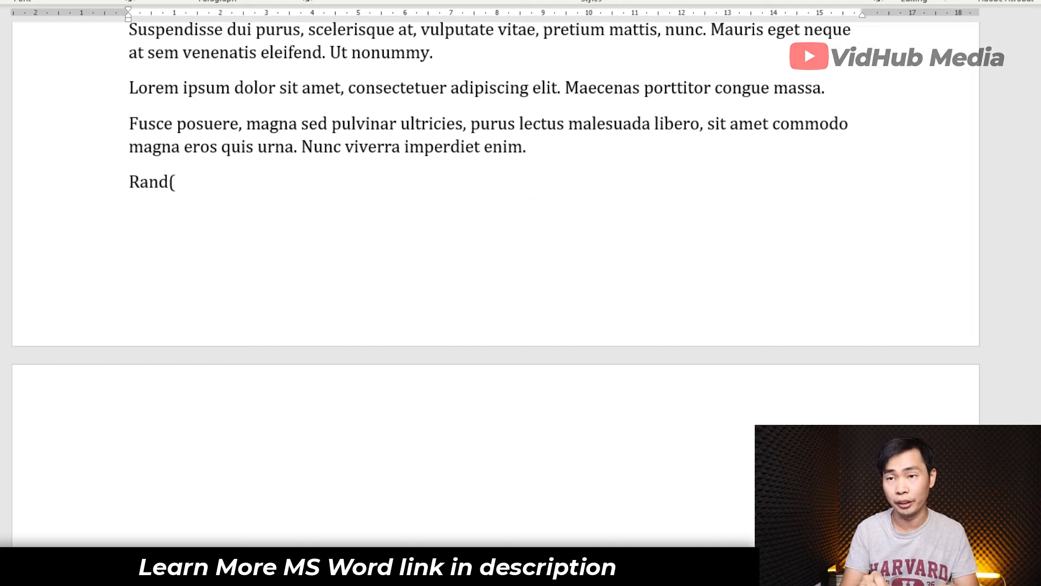
mouse_move(535, 223)
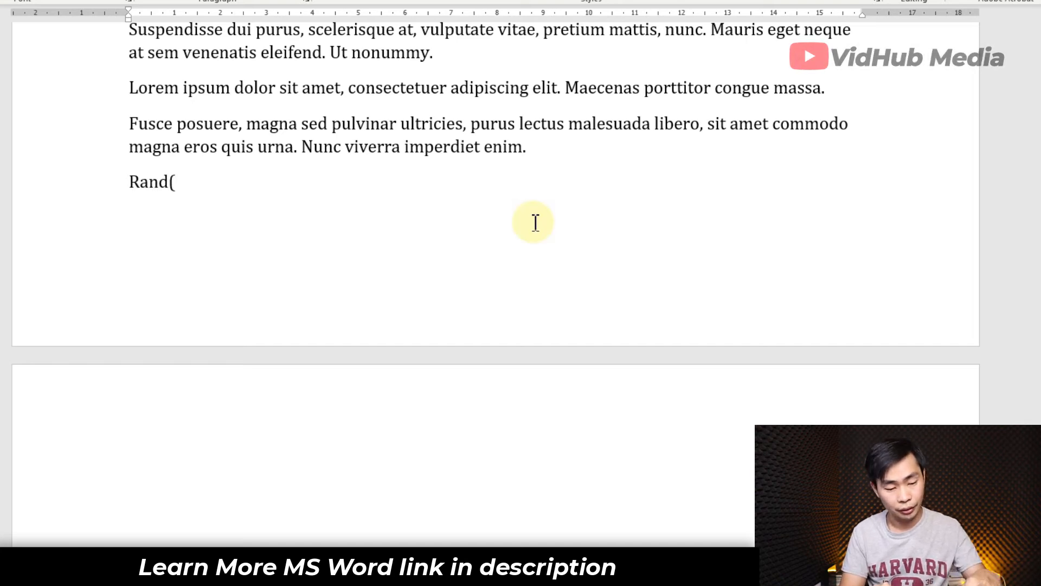
type("#")
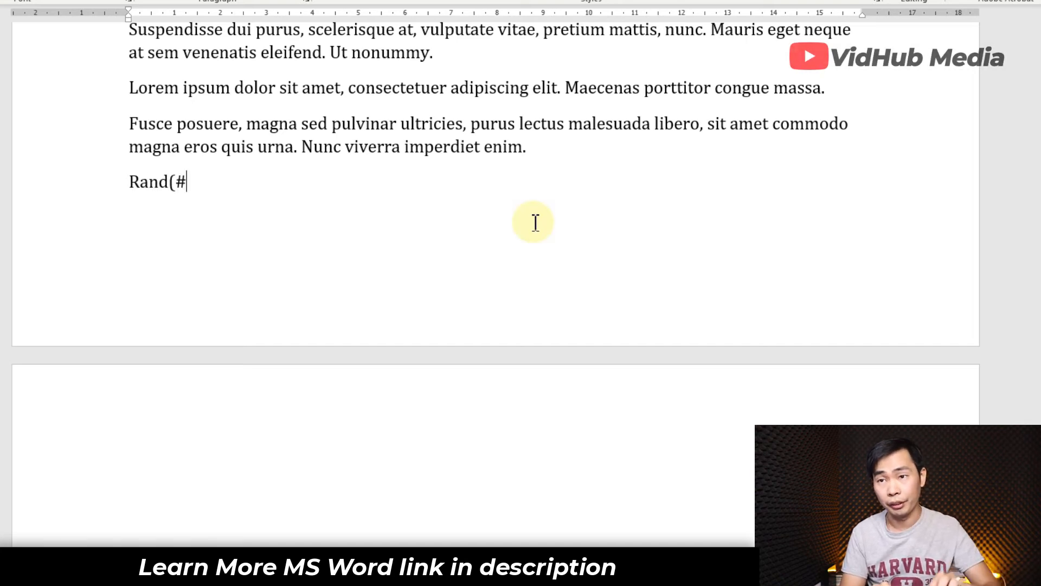
type("P,")
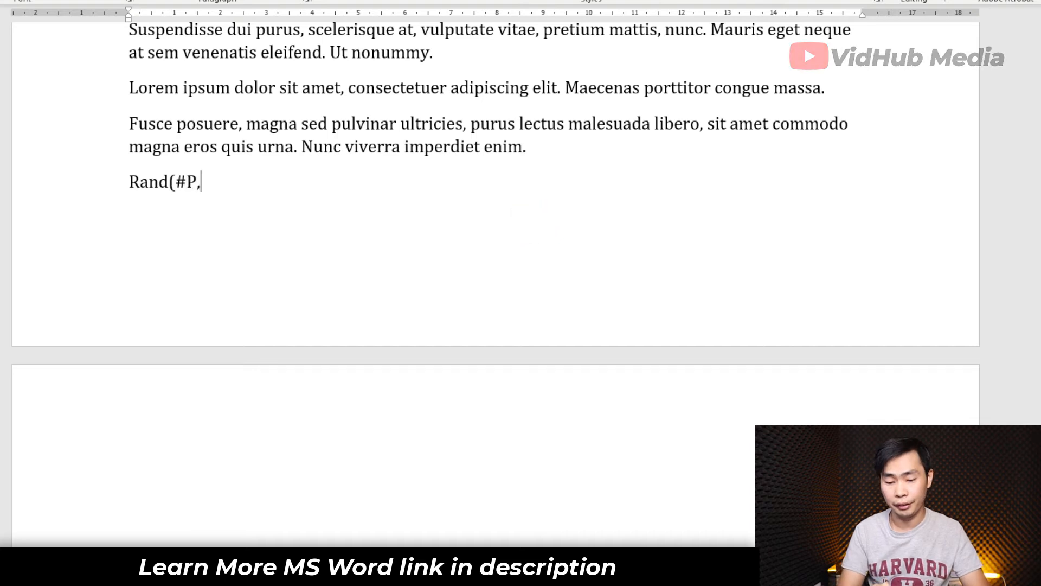
type("#S")
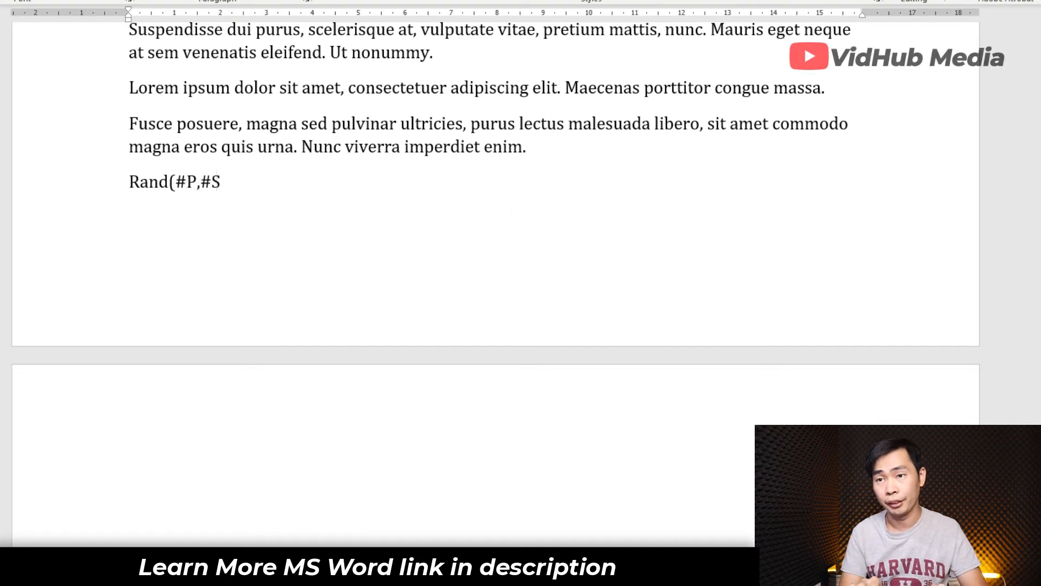
type(")")
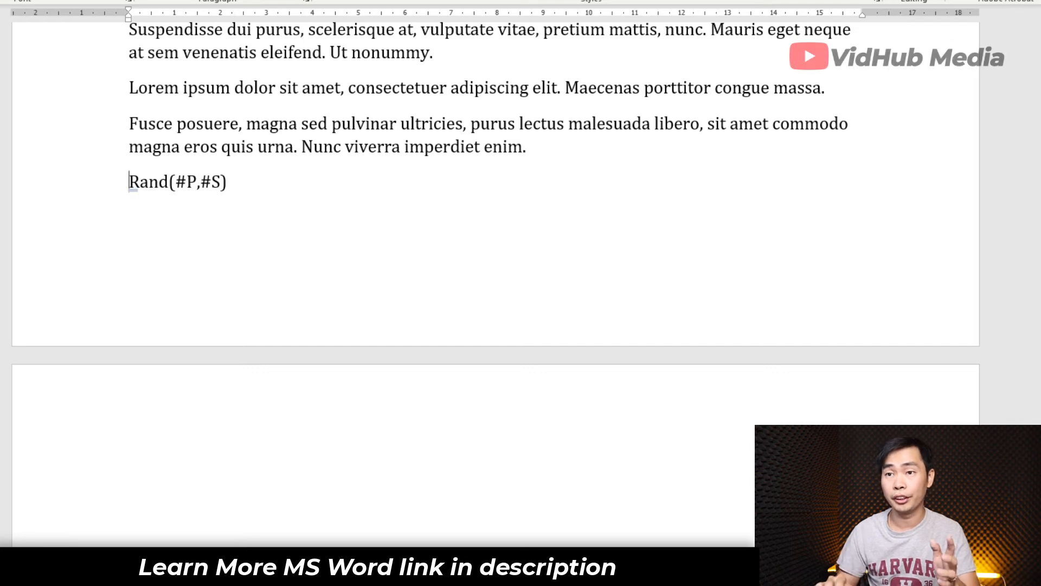
type("=")
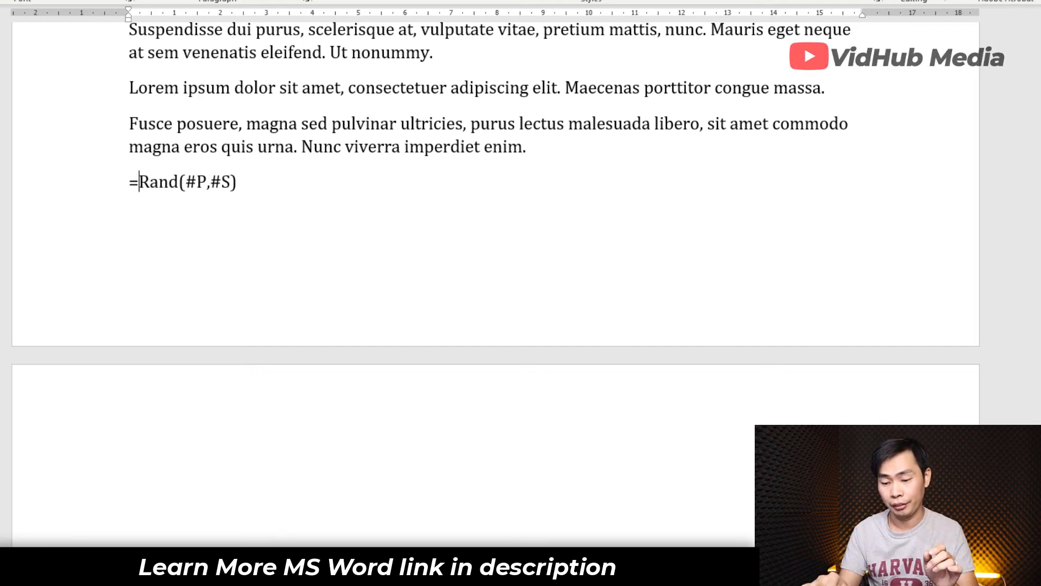
key("Backspace")
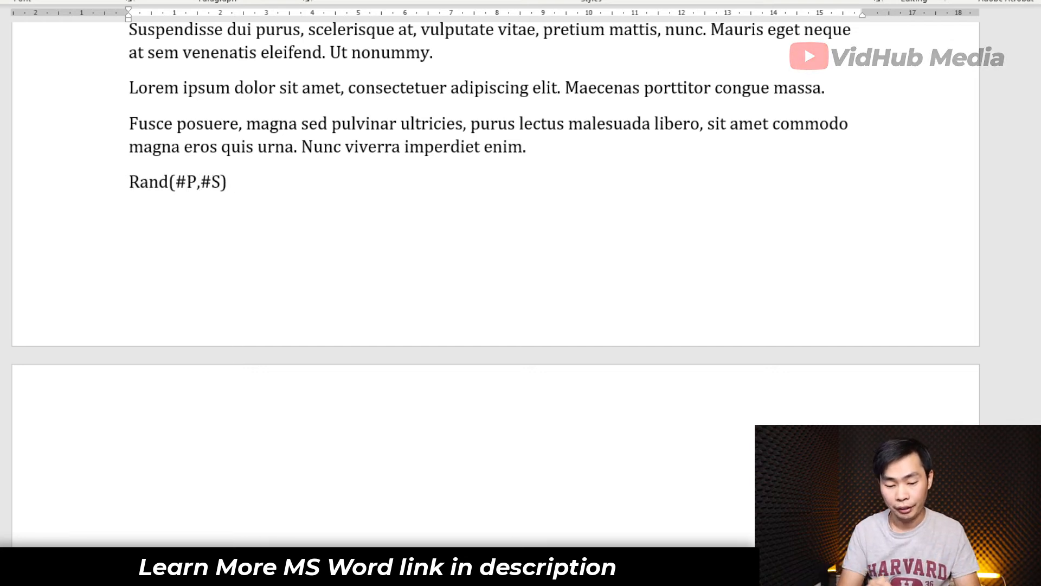
- Add the Rand.old() syntax line on the next line
type("rand")
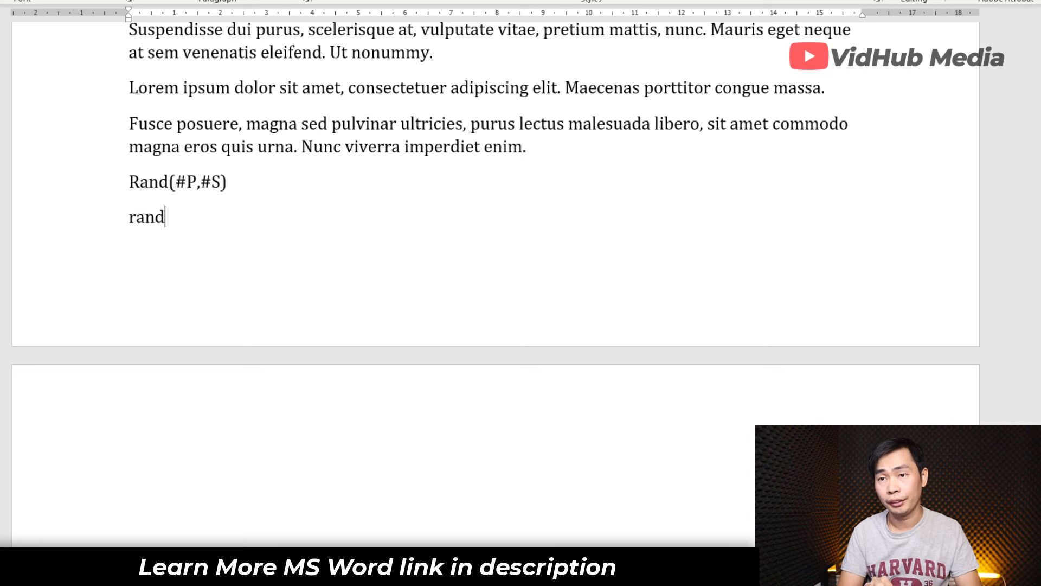
type("Rand.old")
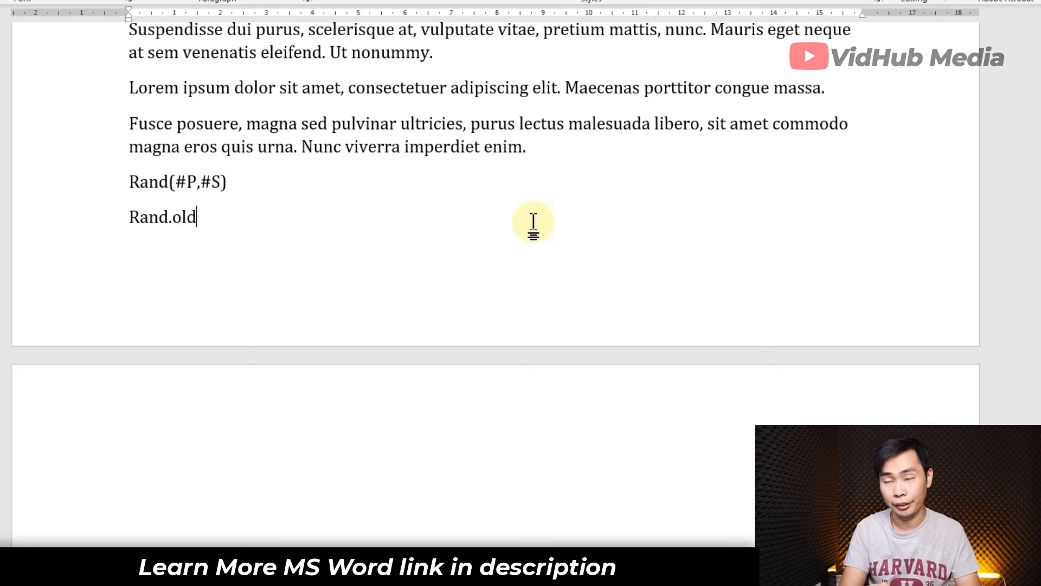
type("()")
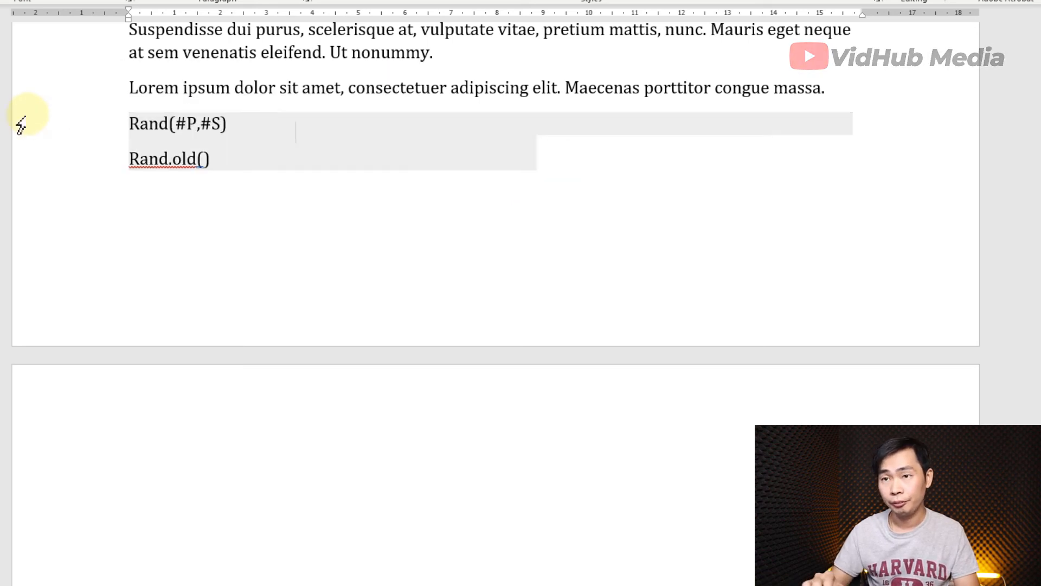
left_click(210, 159)
type("lorem")
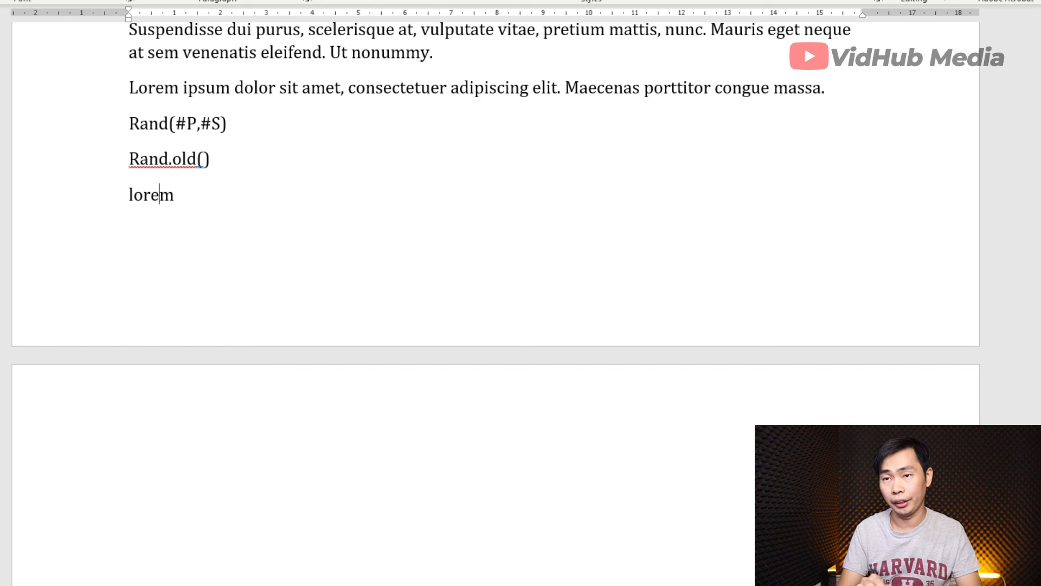
- Type the plain-text line Lorem(#P,#S) beneath Rand.old()
type("Lorem(#")
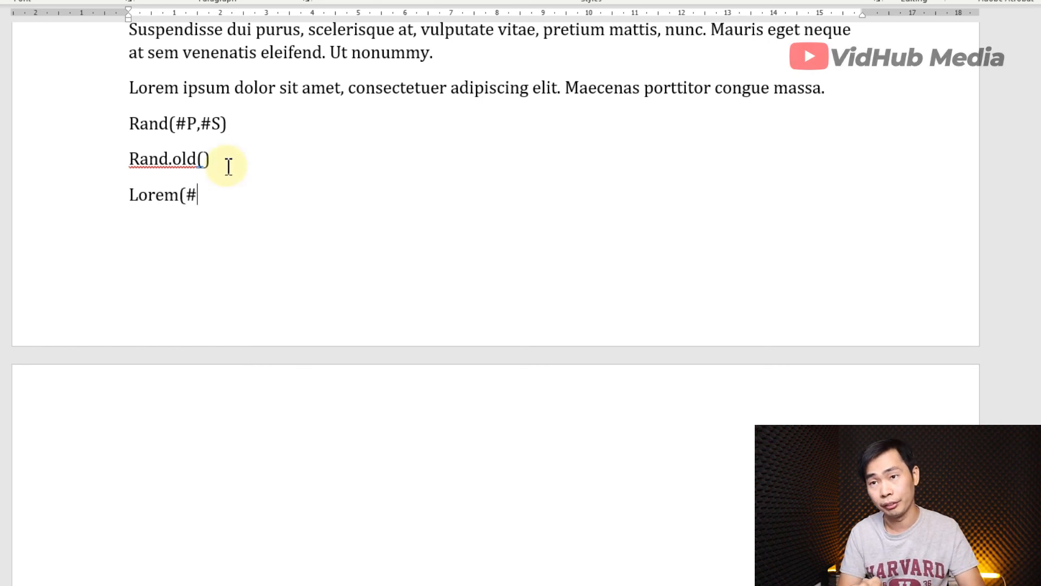
type("P,")
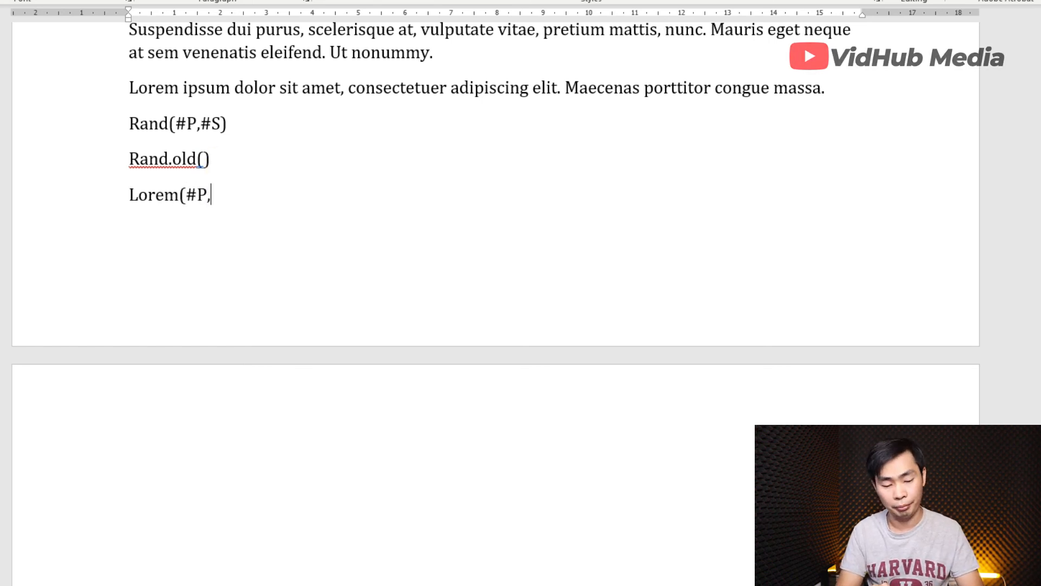
type("#")
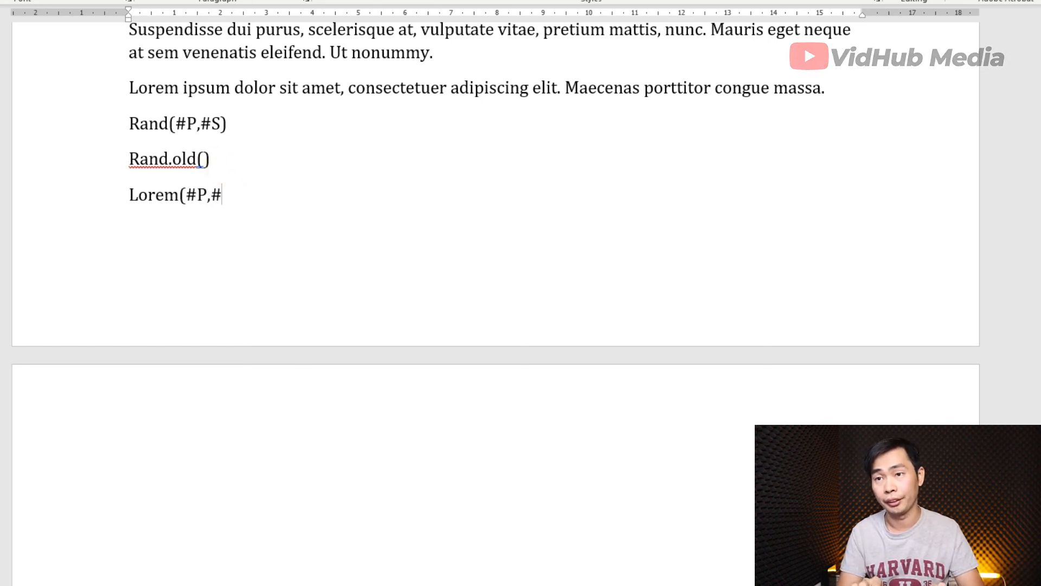
type("S)")
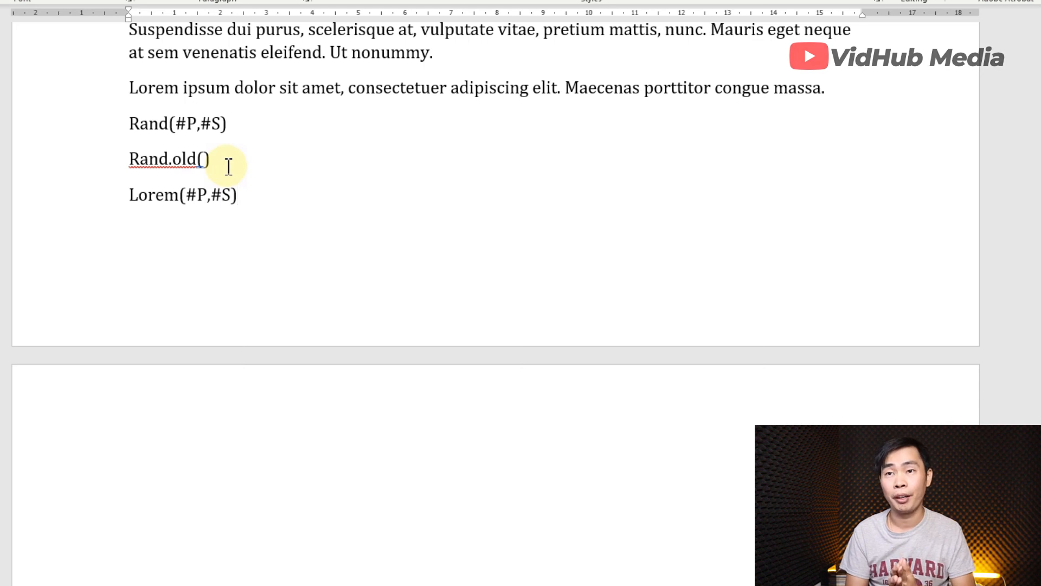
left_click(237, 194)
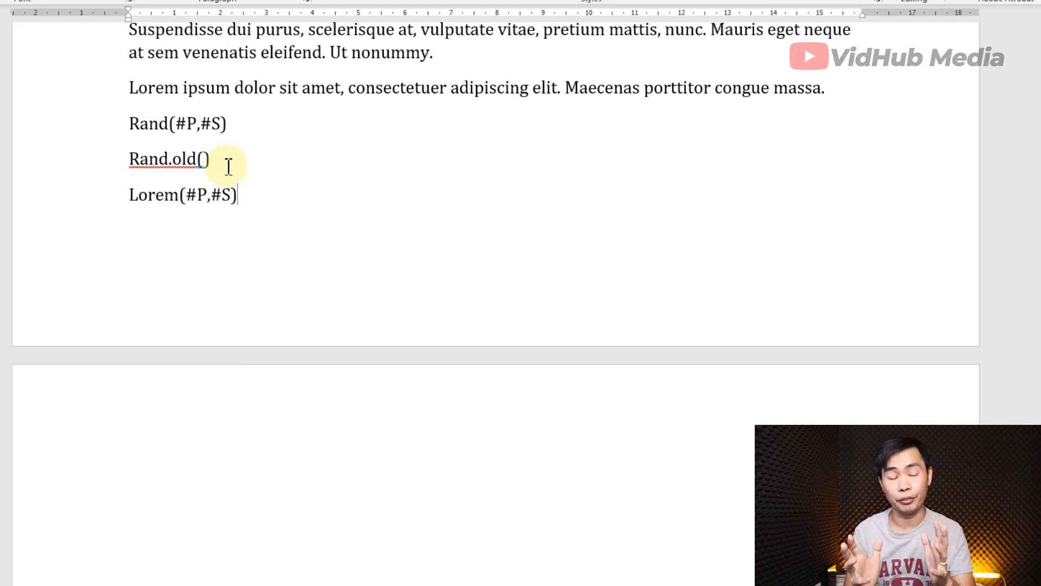